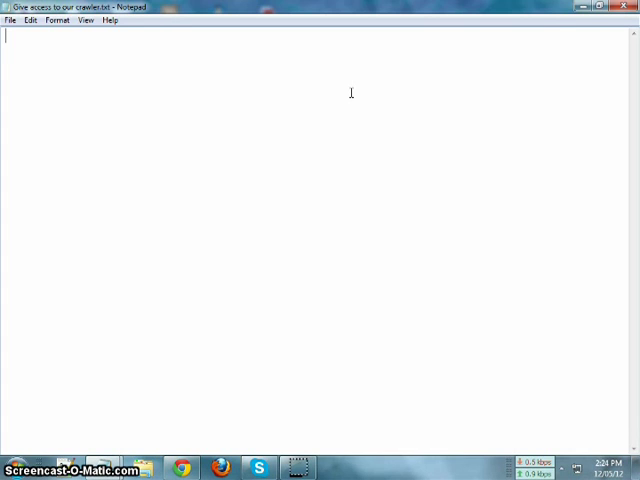
- Type 'Ferdoush Chowdhury' repeatedly until it fills about twenty-four wrapped lines
type("Ferd")
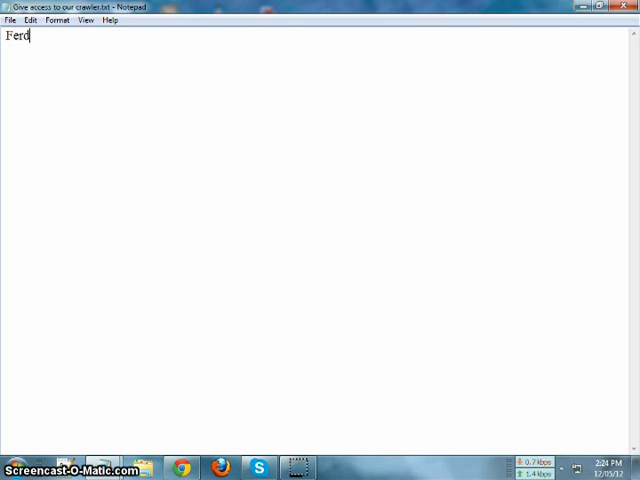
type("oush C")
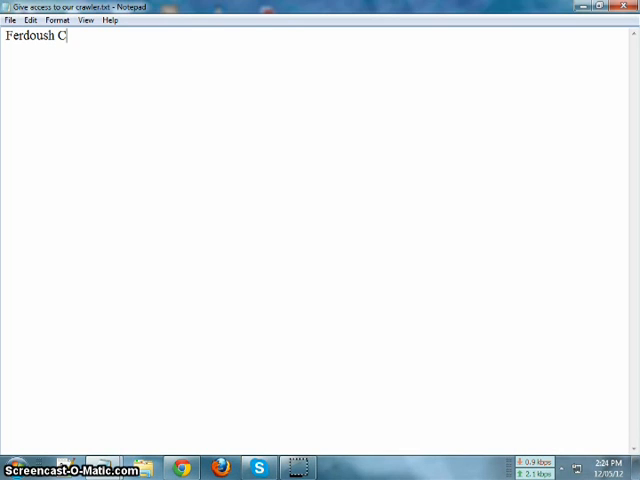
type("howdhury")
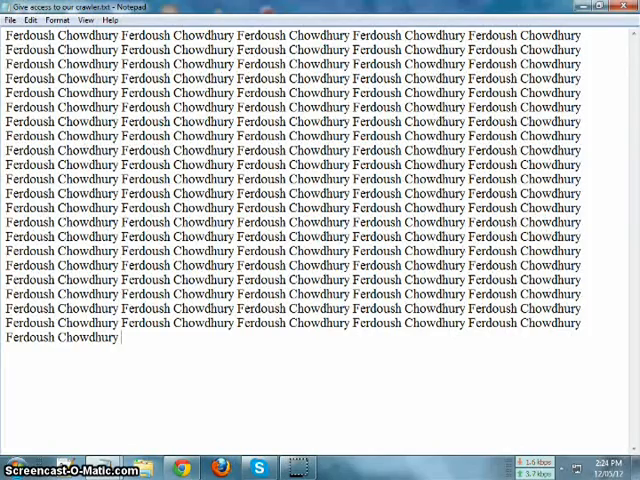
type("Ferdoush Chowdhury Ferdoush Chowdhury Ferdoush Chowdhury")
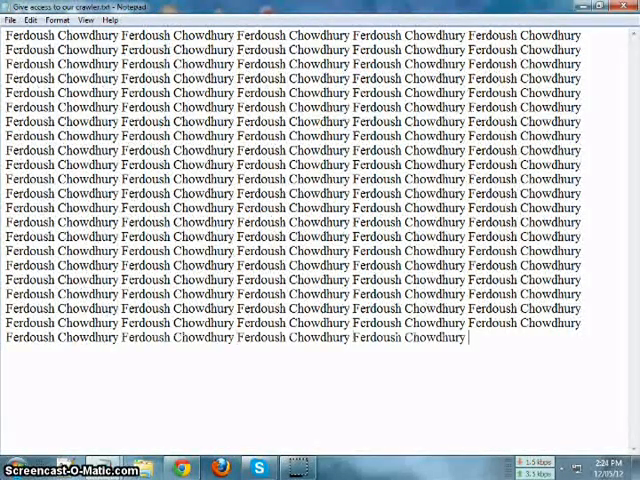
type("Ferdoush Chowdhury")
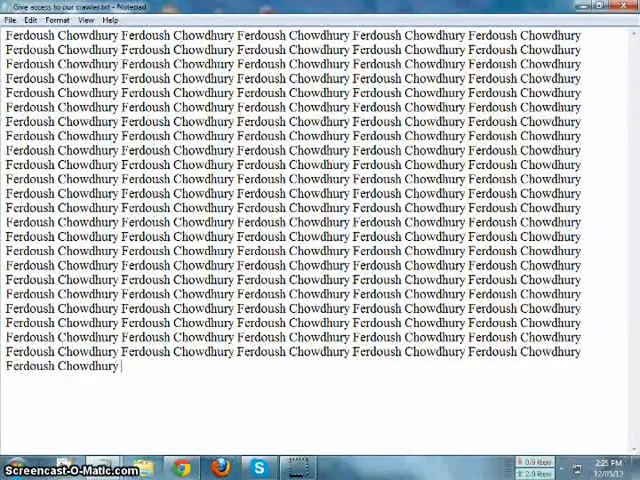
- Uncheck Word Wrap in the Format menu so the name runs on long lines
left_click(63, 24)
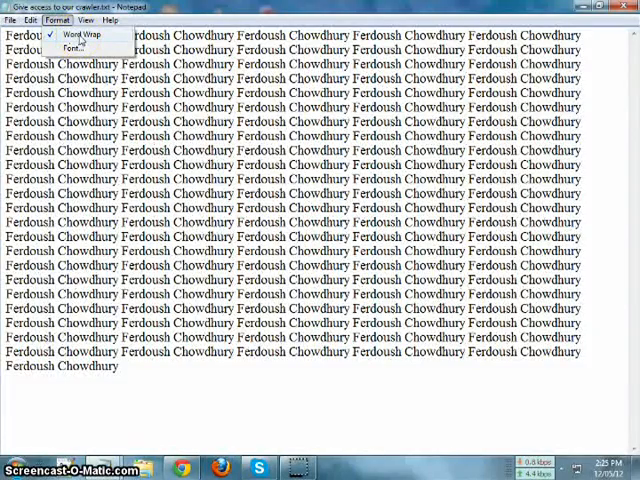
left_click(82, 38)
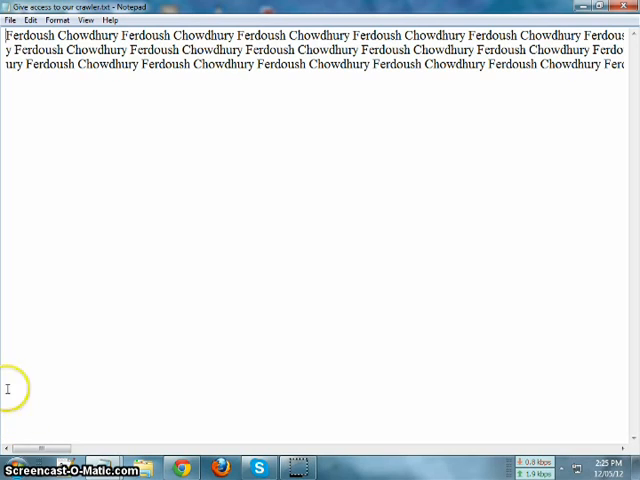
mouse_move(97, 218)
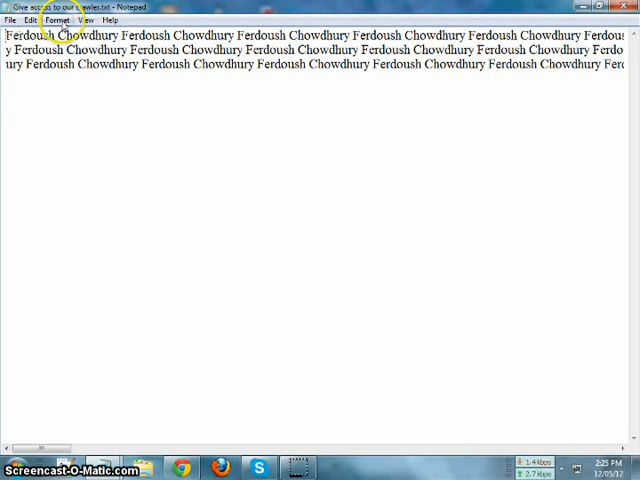
left_click(59, 20)
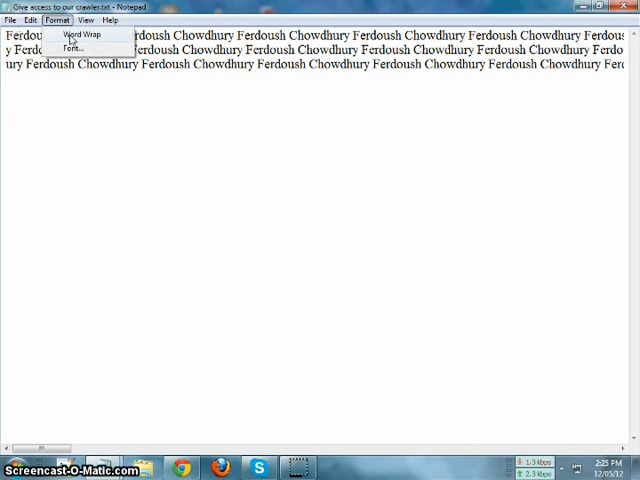
left_click(88, 35)
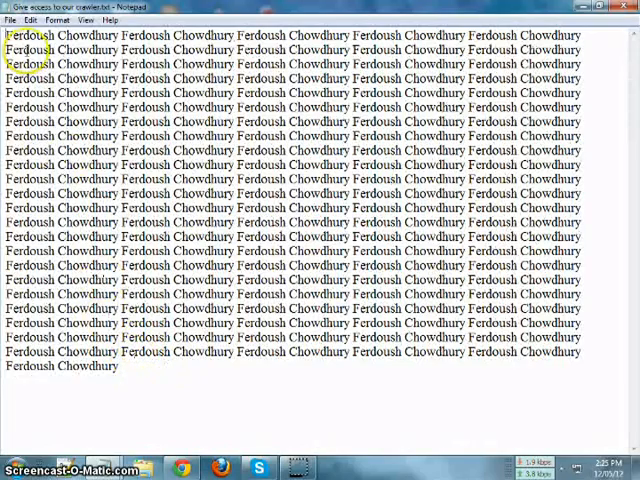
left_click(60, 24)
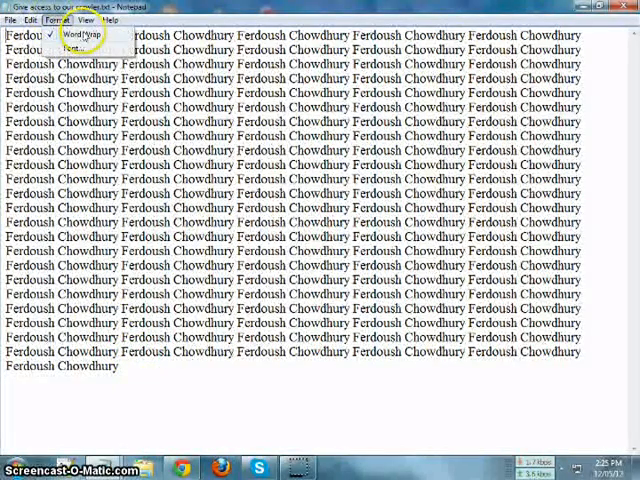
left_click(80, 37)
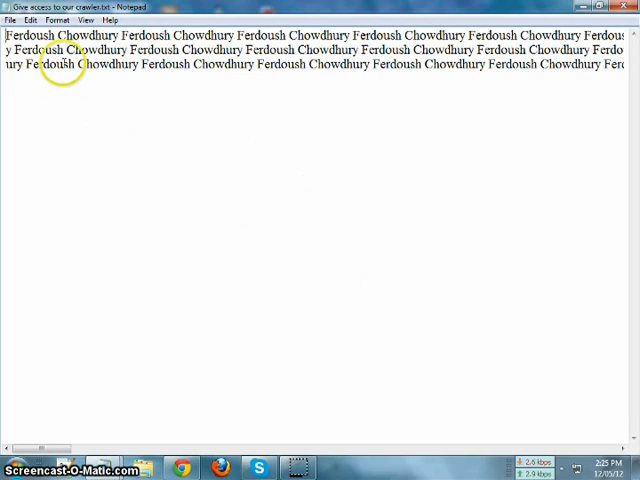
left_click(72, 18)
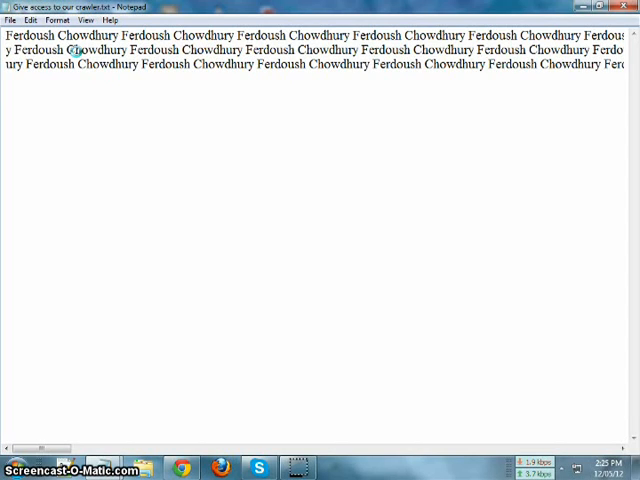
left_click(52, 20)
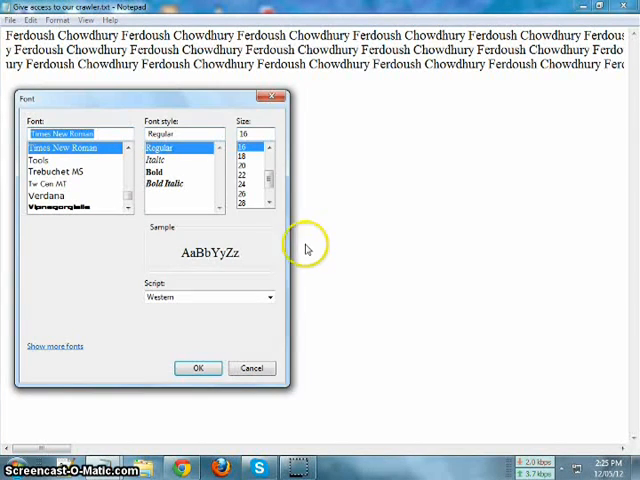
left_click(197, 368)
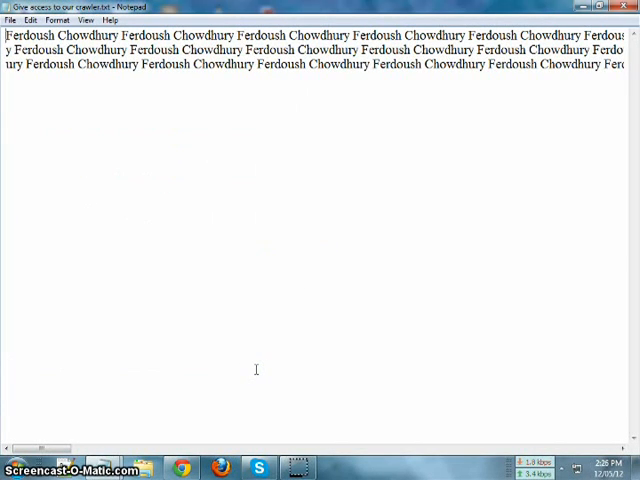